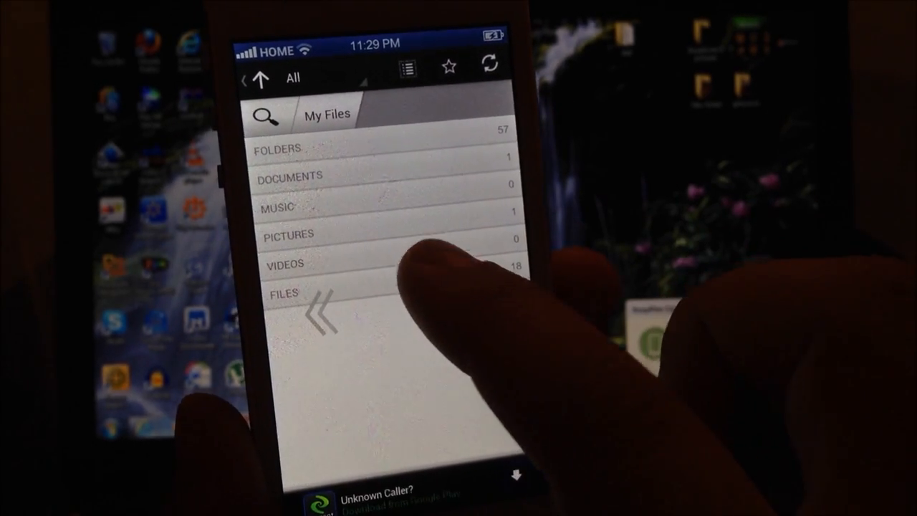
Show the Files category and scroll until the m44-toolbox.apk entries are visible
{"action": "left_click", "coordinate": [283, 294]}
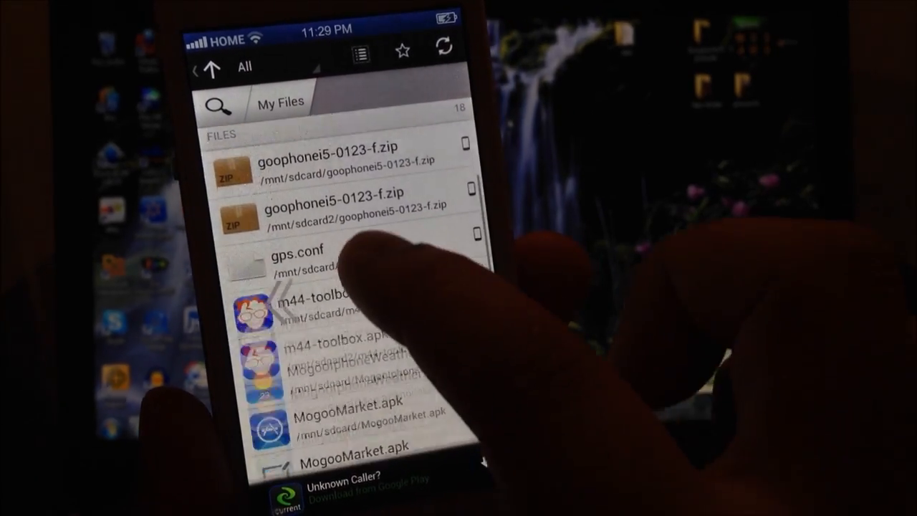
{"action": "scroll", "scroll_direction": "down", "scroll_amount": 3}
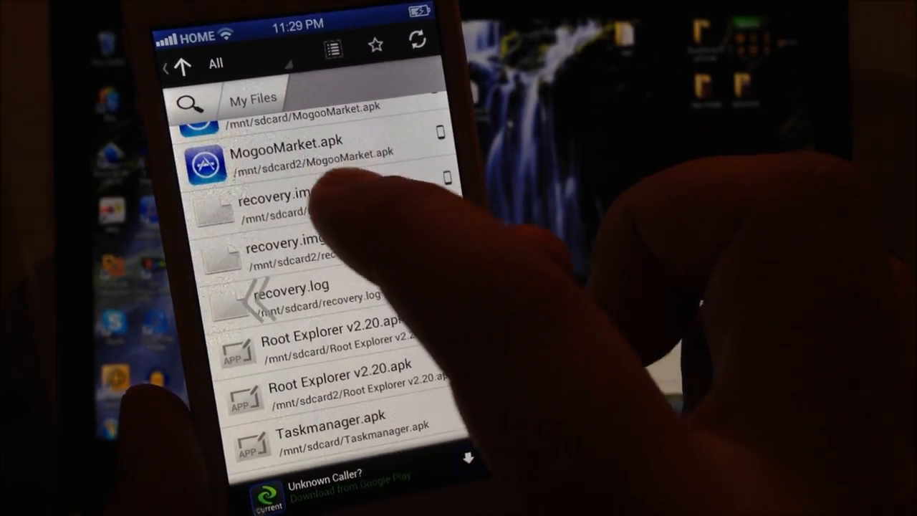
{"action": "scroll", "scroll_direction": "up", "scroll_amount": 3}
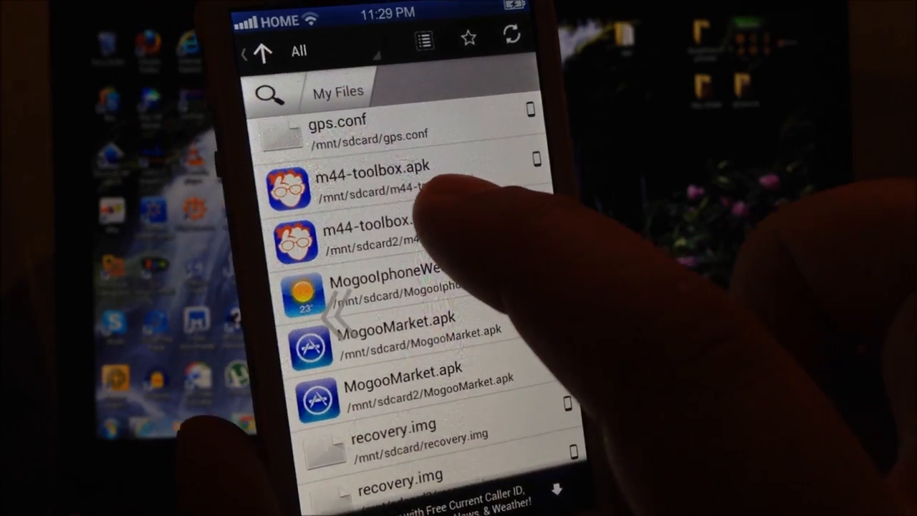